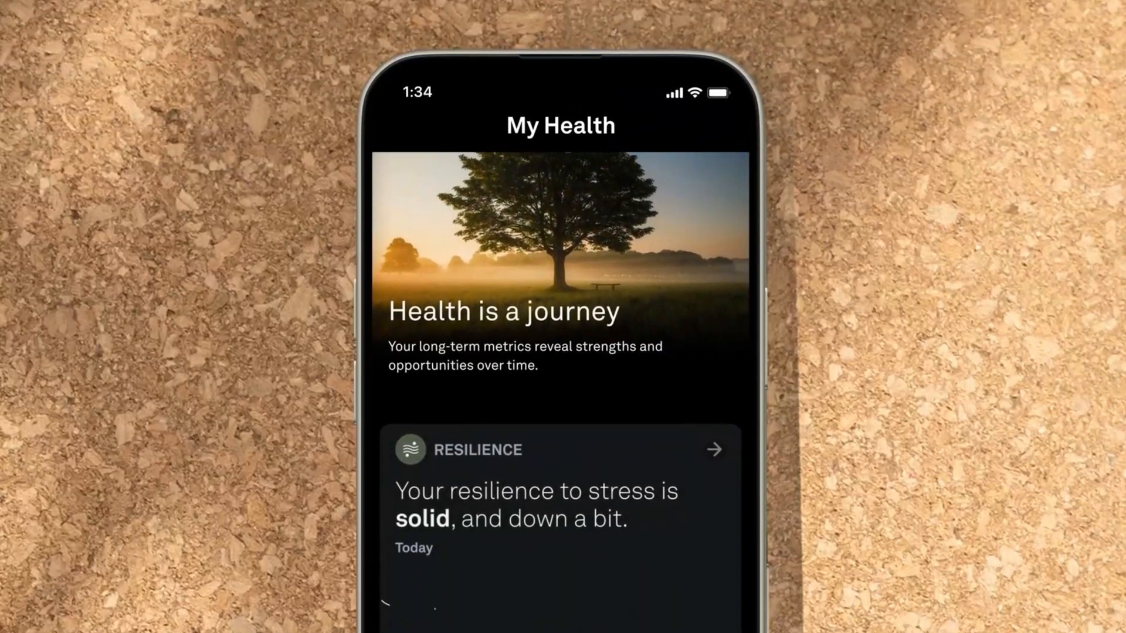
Reach the Ring AIR Overview sleep cards and expand the Sleep Score card's explanation.
scroll("down", 3)
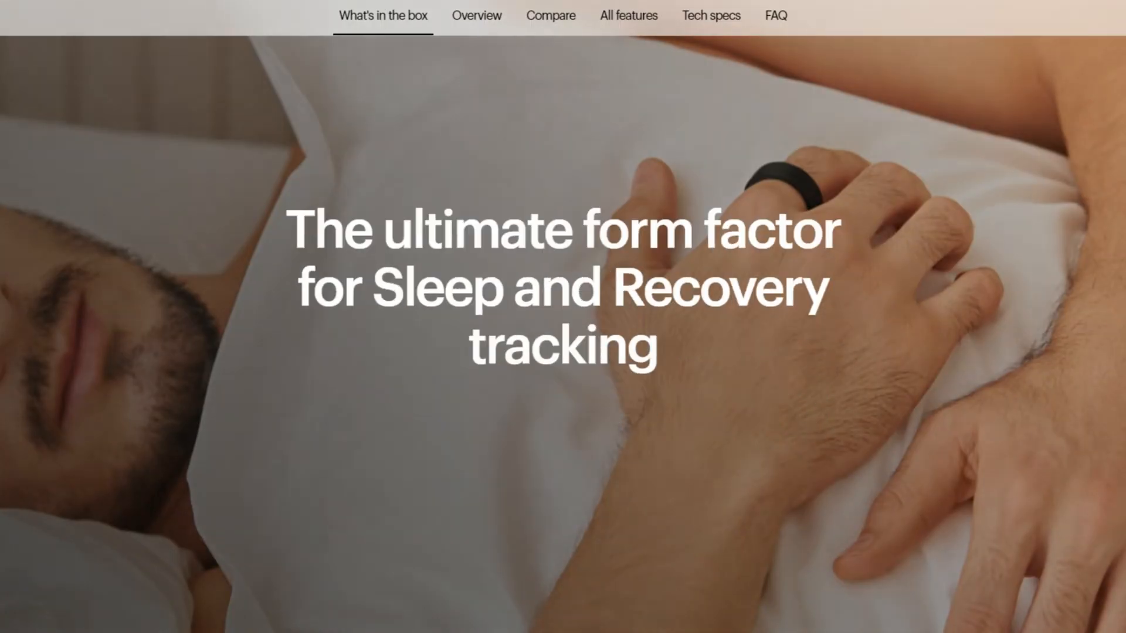
scroll("down", 3)
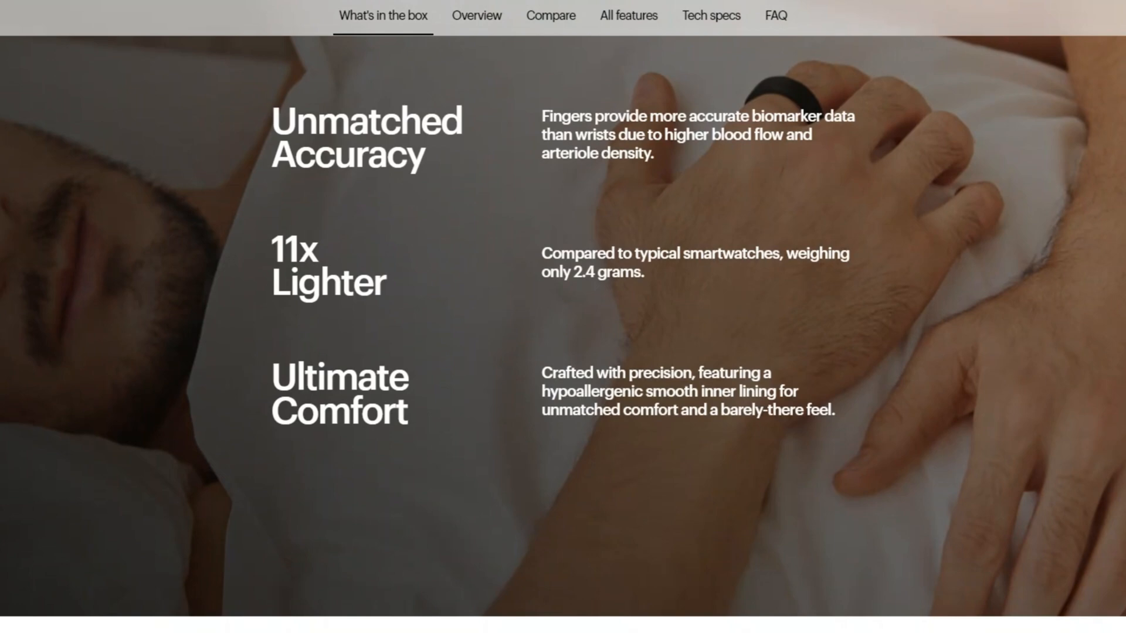
scroll("down", 3)
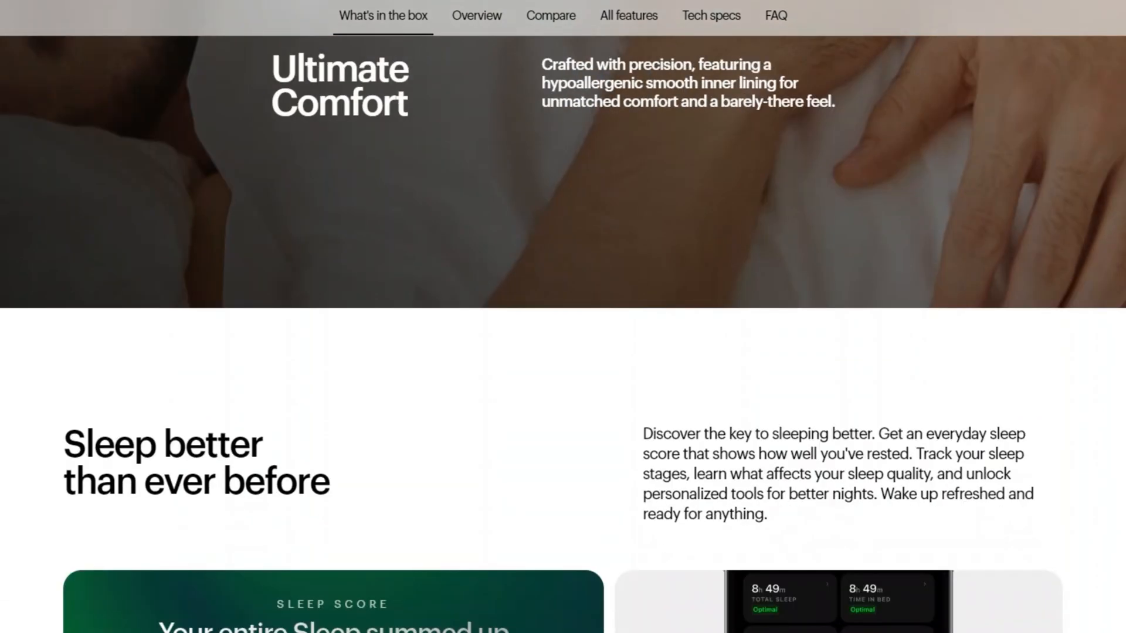
left_click(476, 16)
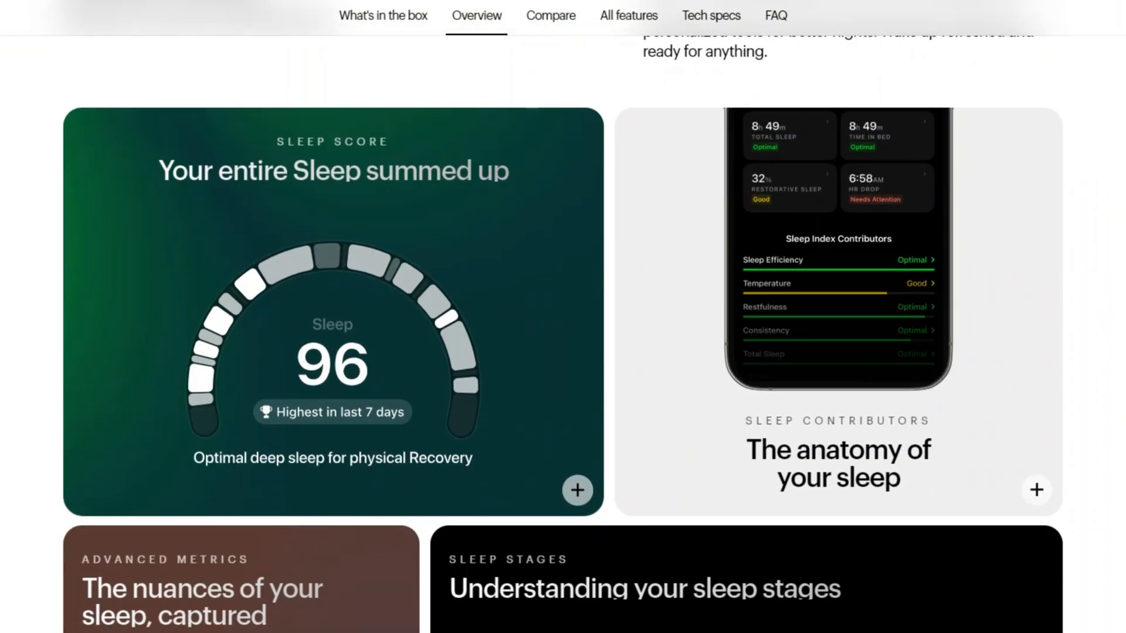
left_click(577, 491)
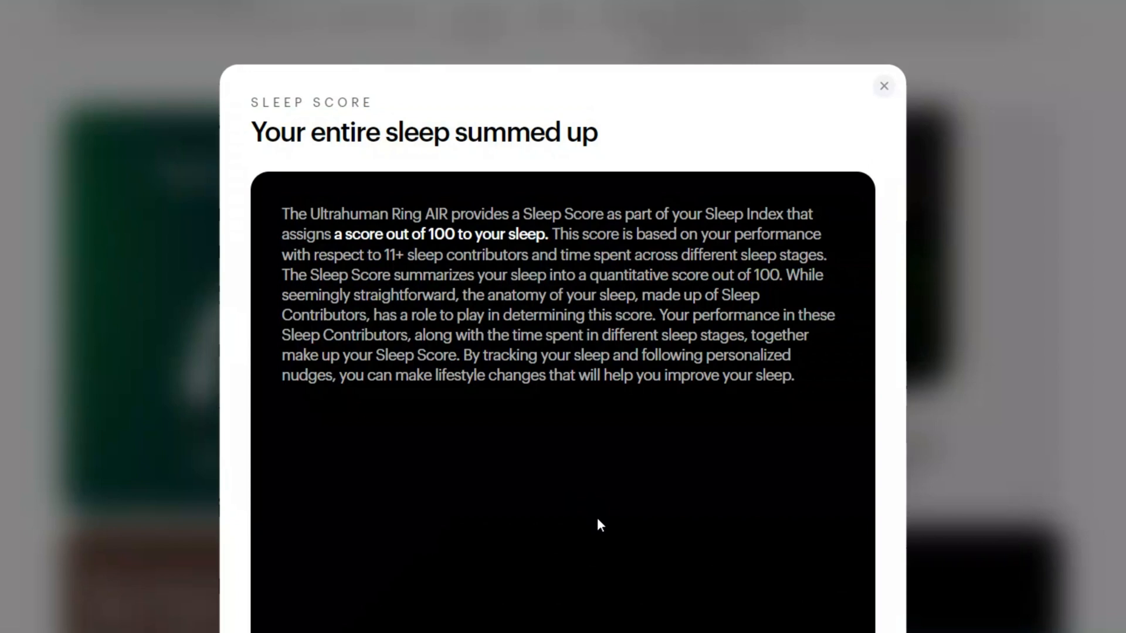
Expand the Sleep Contributors details and read through them.
scroll("down", 3)
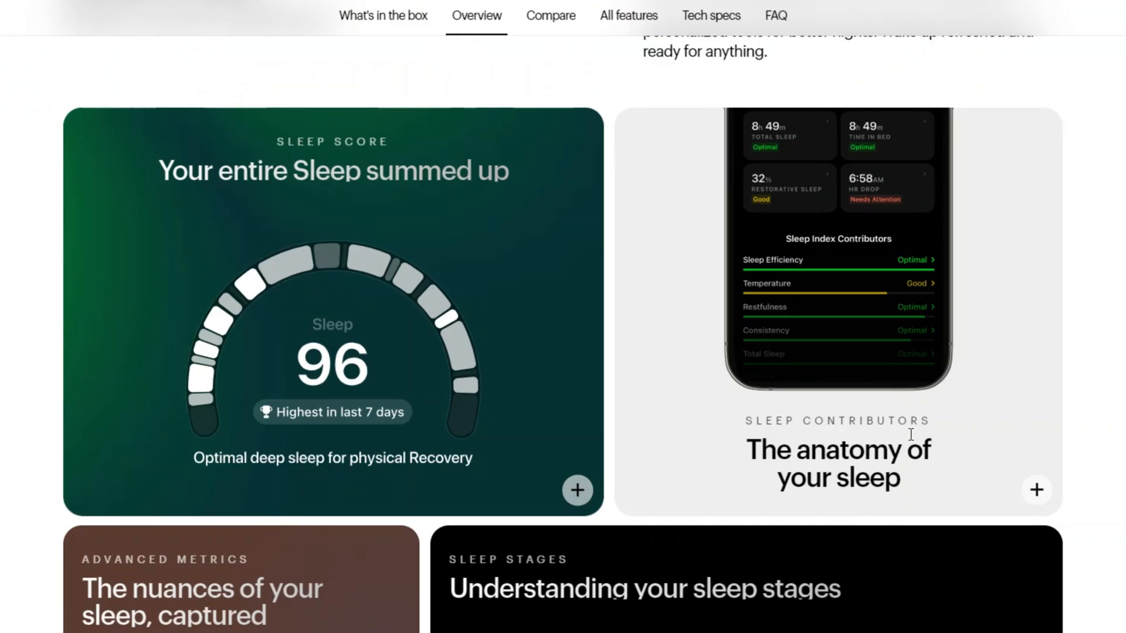
left_click(1036, 491)
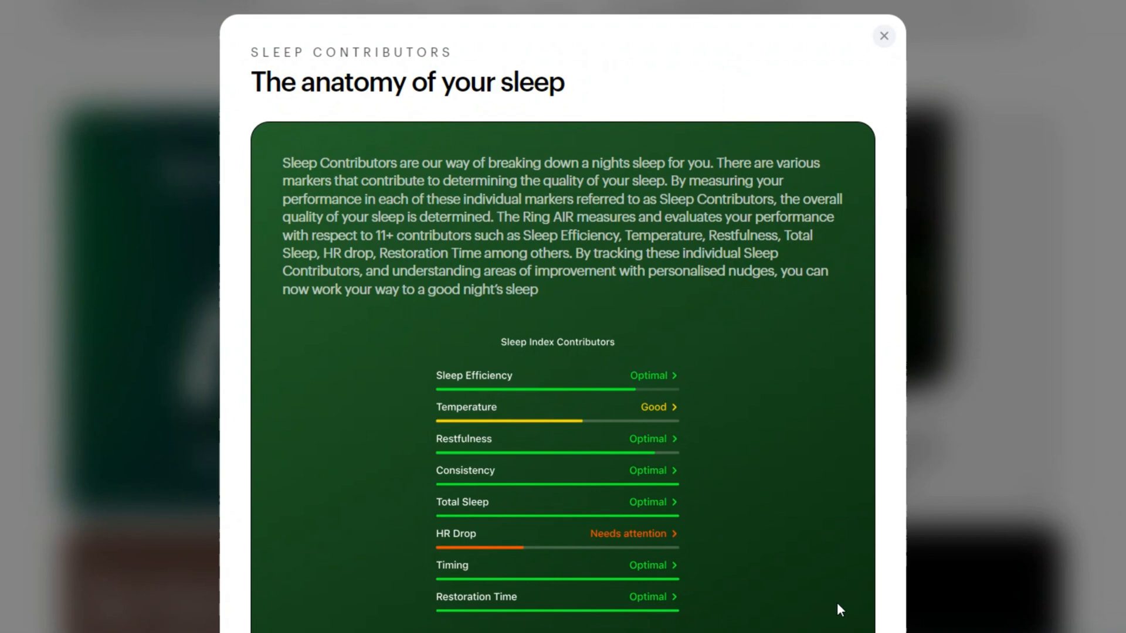
scroll("down", 3)
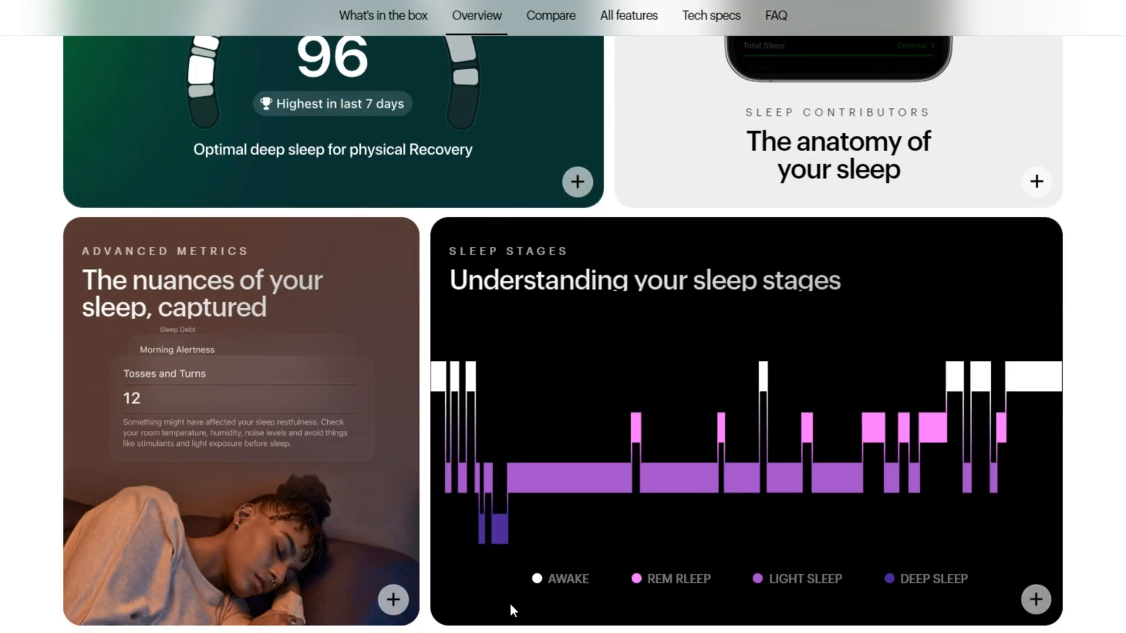
Expand Advanced Metrics and continue down to the Sleep Stages breakdown and ring comparison table.
left_click(393, 599)
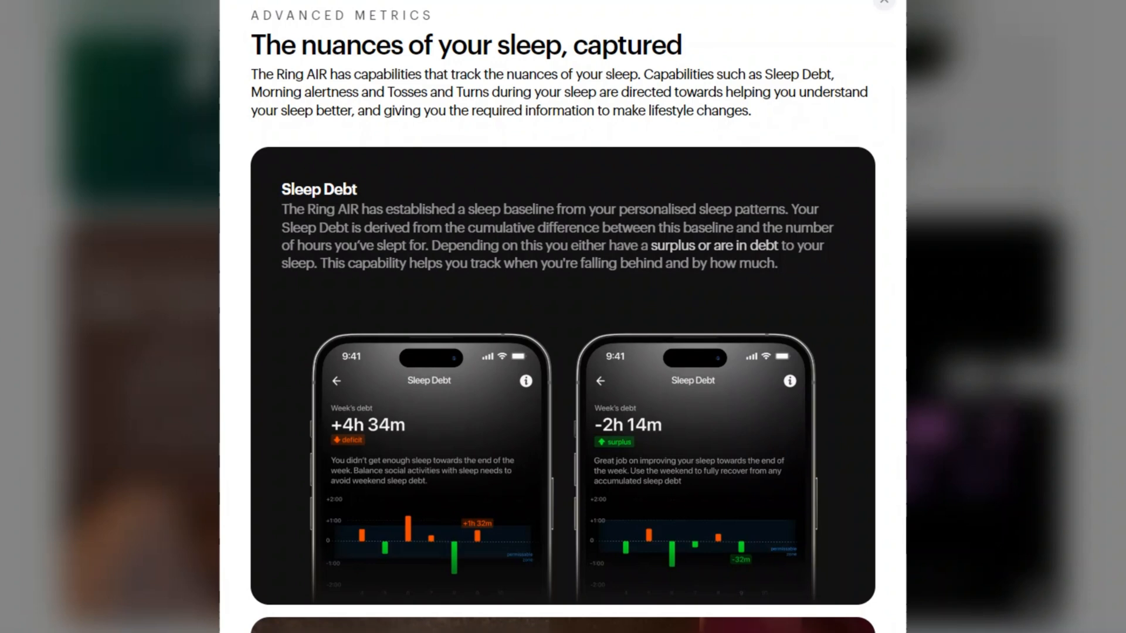
scroll("down", 3)
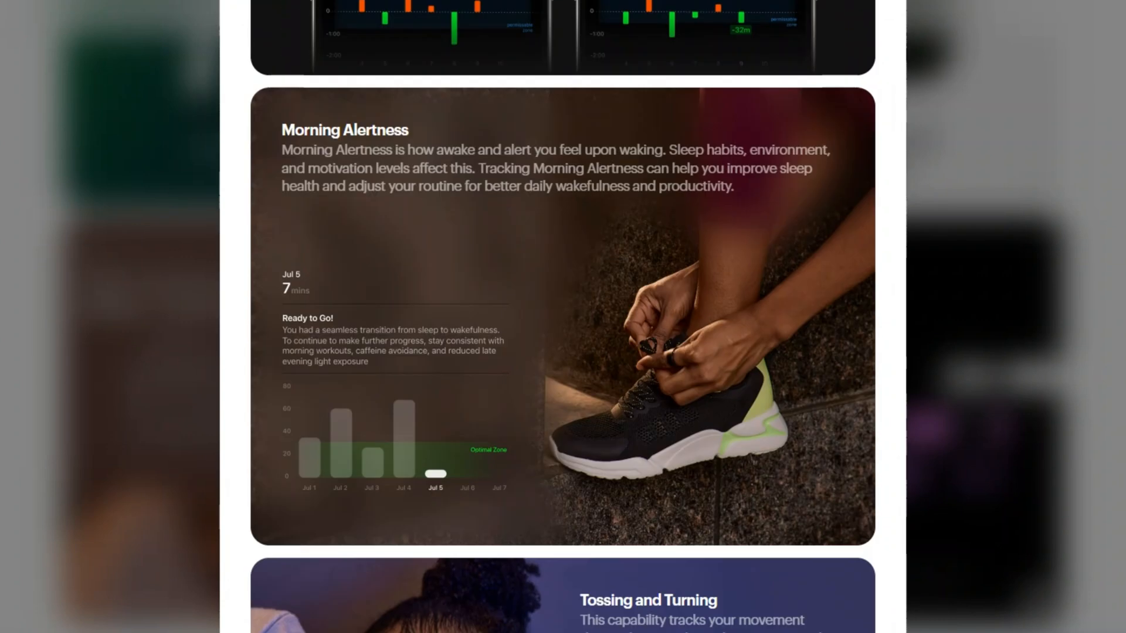
scroll("down", 3)
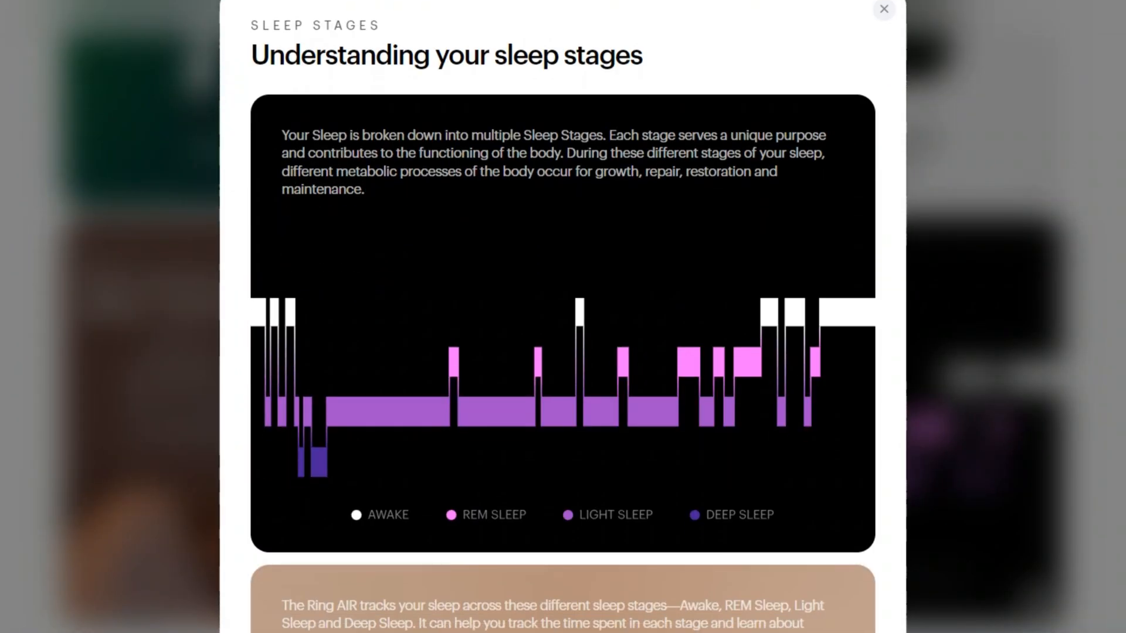
scroll("down", 3)
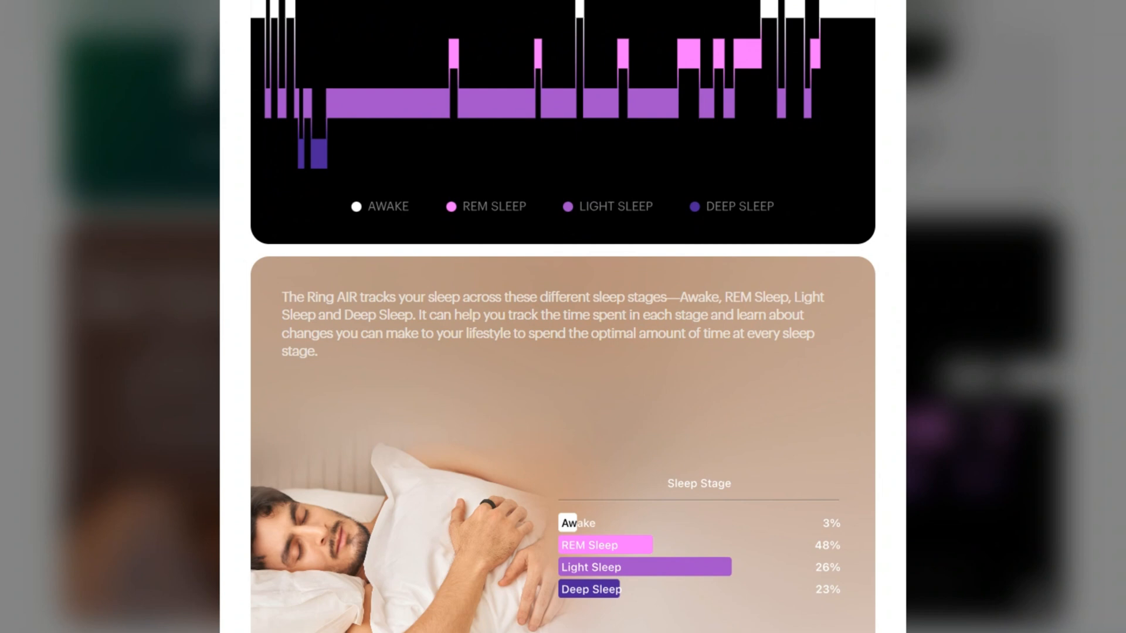
scroll("down", 3)
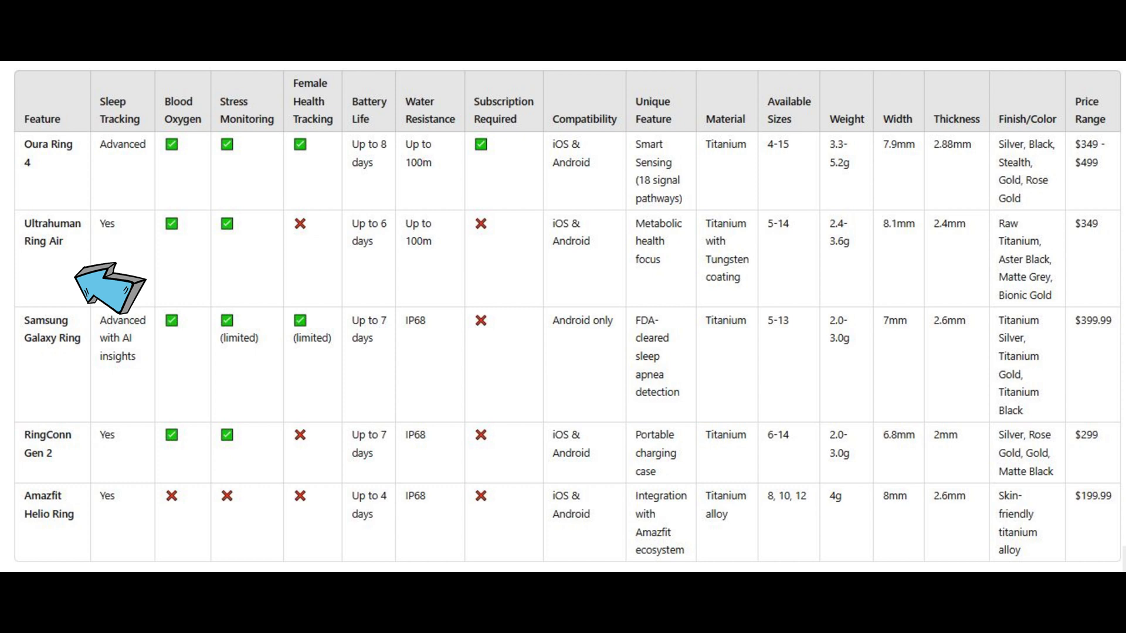
mouse_move(101, 392)
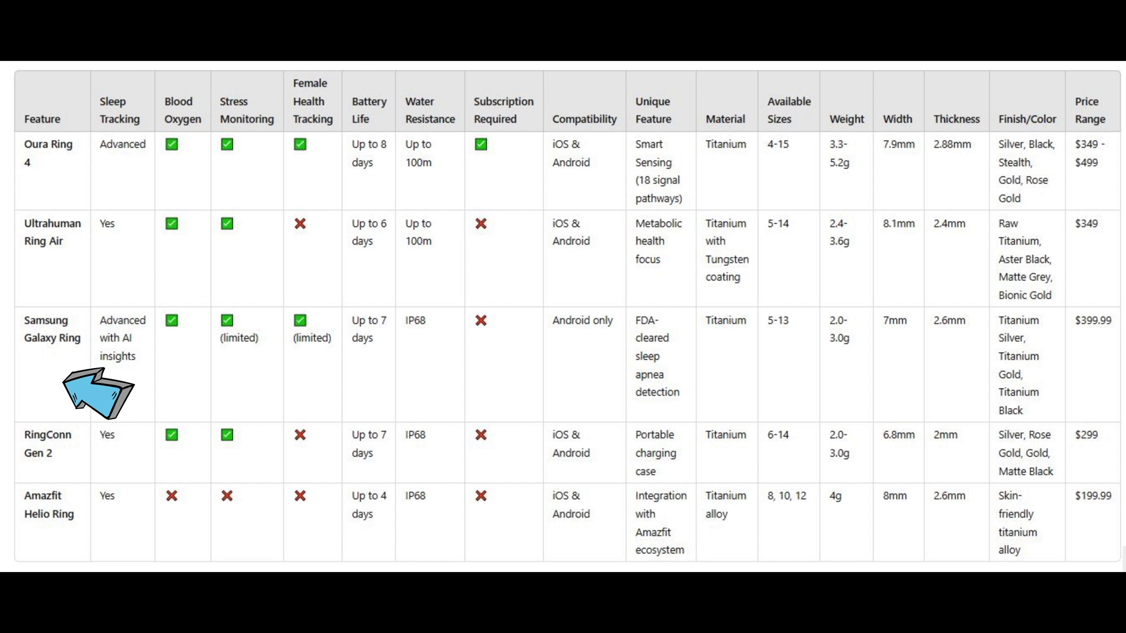
mouse_move(108, 470)
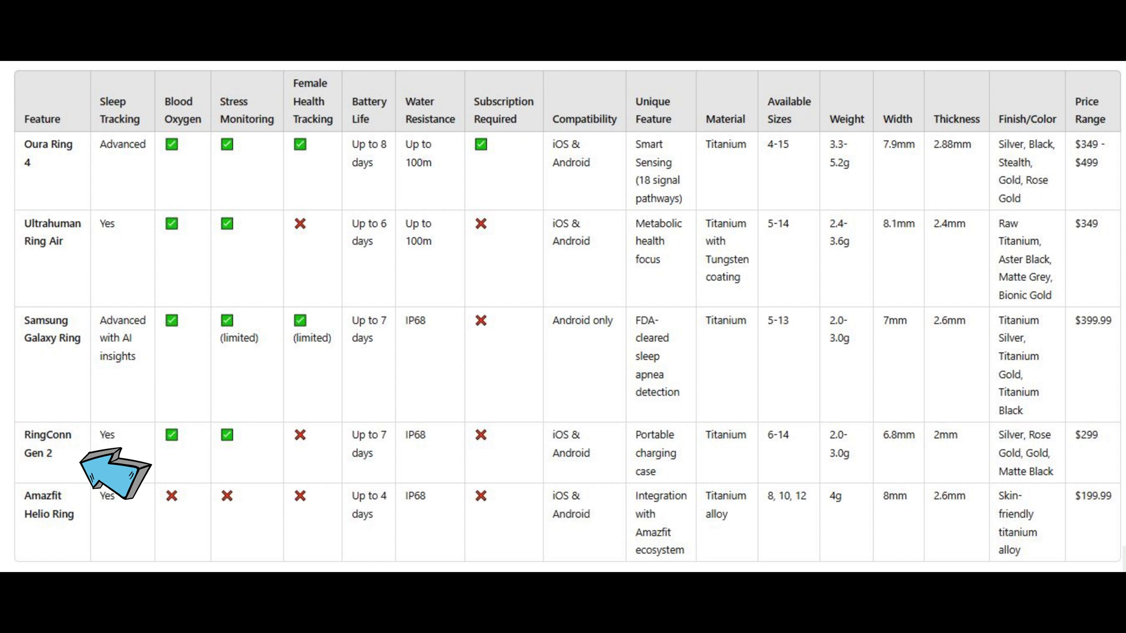
mouse_move(118, 528)
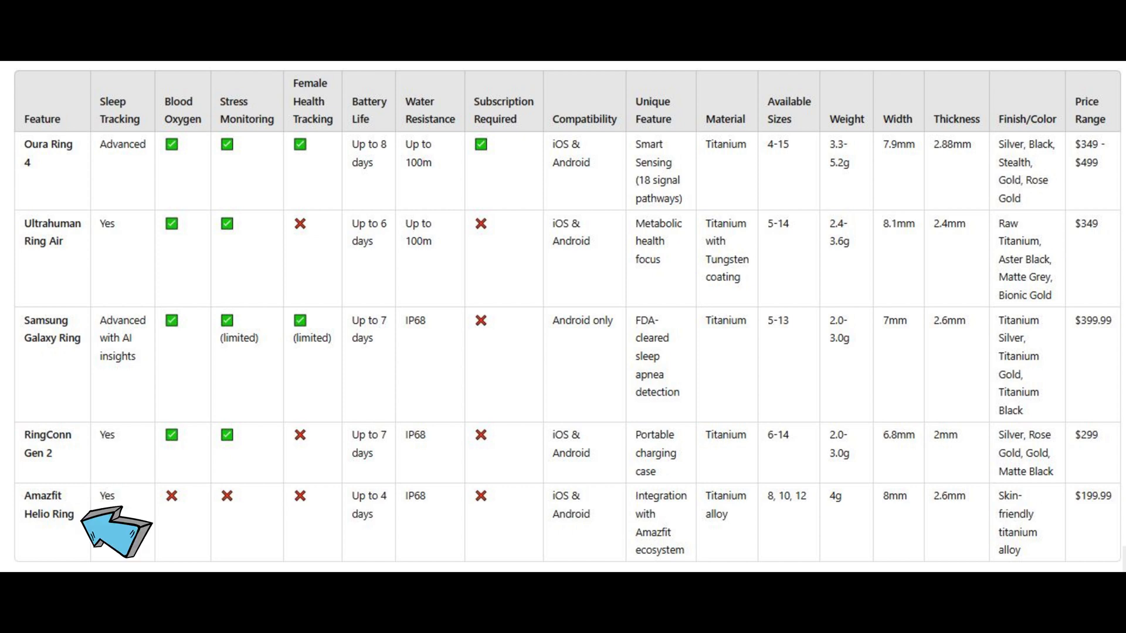